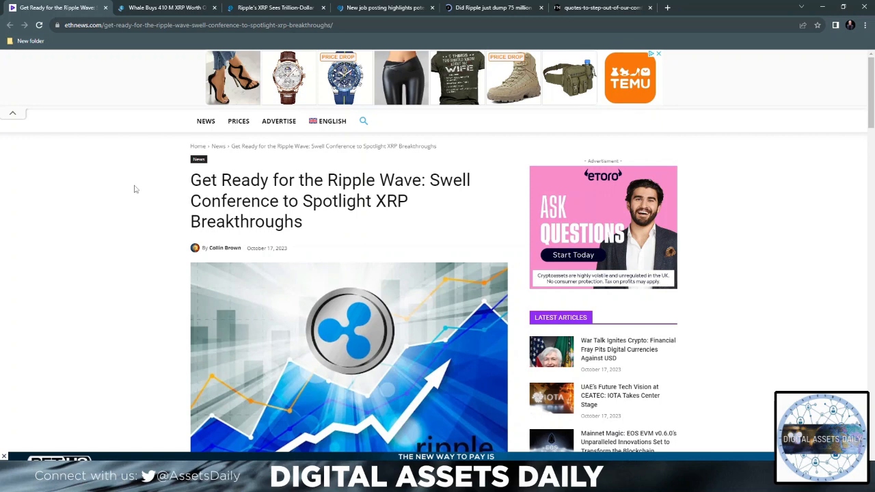
- Read the ethnews Swell Conference article down into its Agenda Highlights section
{"action": "scroll", "scroll_direction": "down", "scroll_amount": 3}
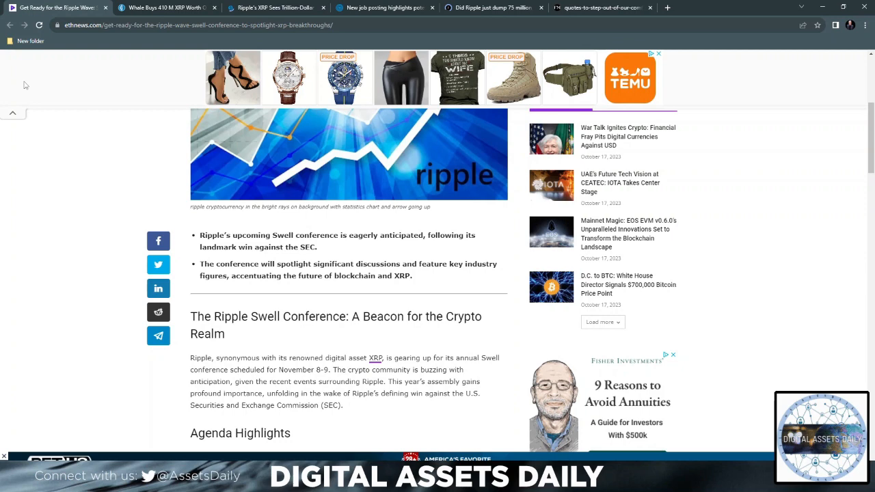
{"action": "mouse_move", "coordinate": [74, 265]}
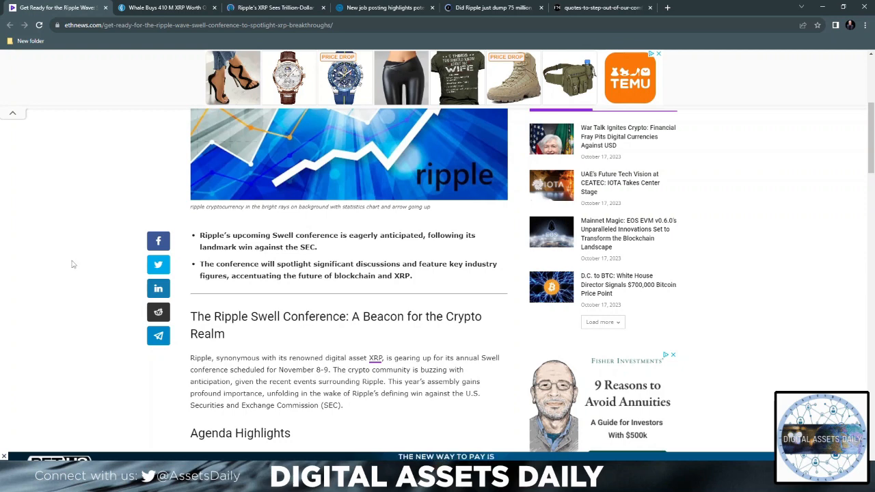
{"action": "scroll", "scroll_direction": "down", "scroll_amount": 3}
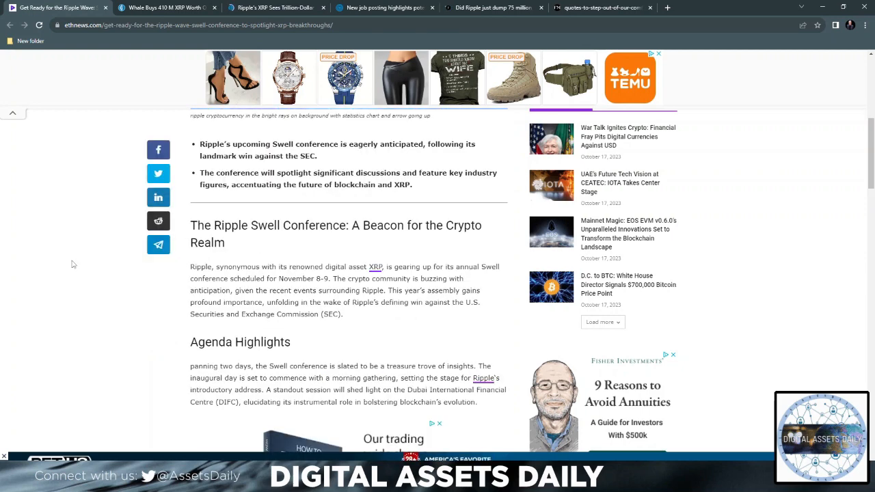
{"action": "scroll", "scroll_direction": "down", "scroll_amount": 3}
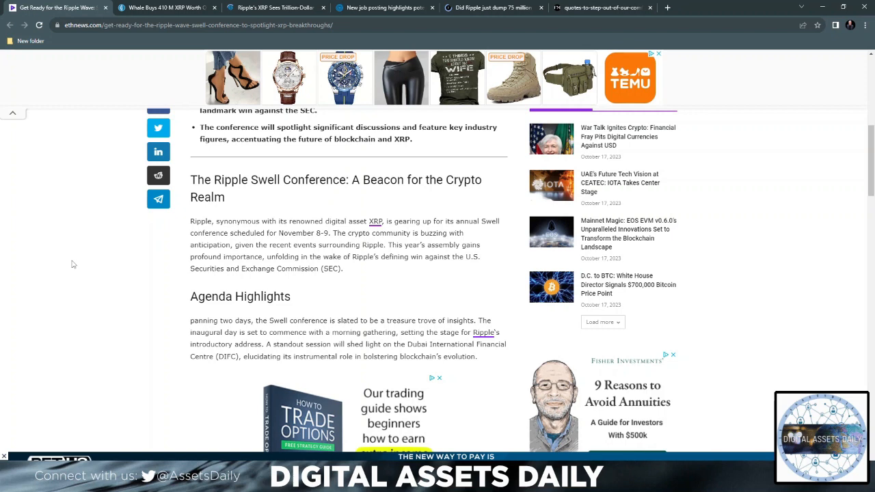
{"action": "mouse_move", "coordinate": [92, 257]}
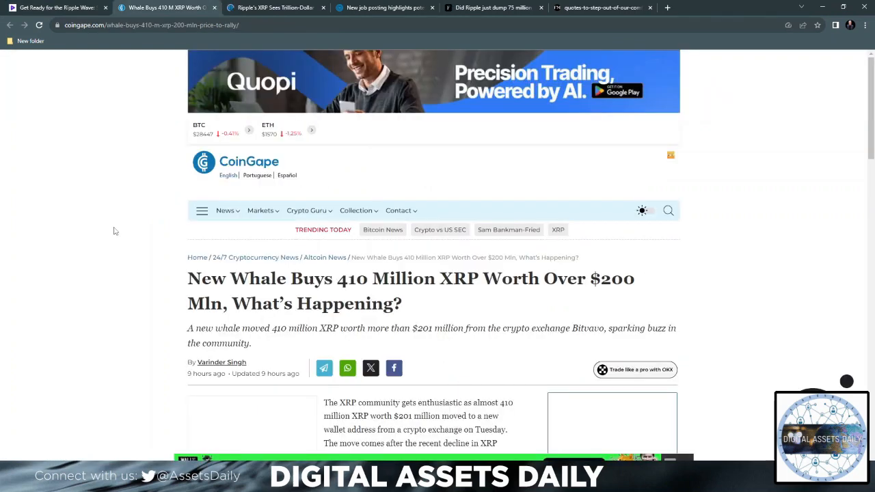
- Read the CoinGape 410 million XRP whale article, then switch to the ZyCrypto XRP-and-banks tab
{"action": "scroll", "scroll_direction": "down", "scroll_amount": 3}
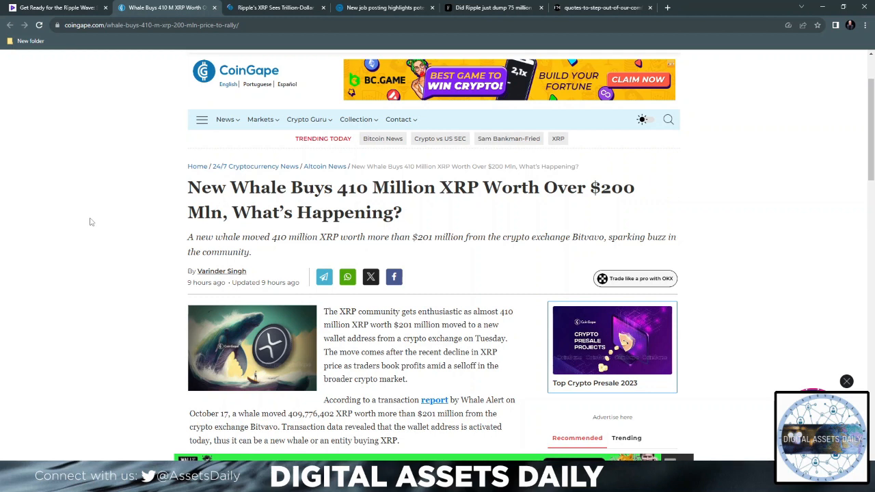
{"action": "scroll", "scroll_direction": "down", "scroll_amount": 3}
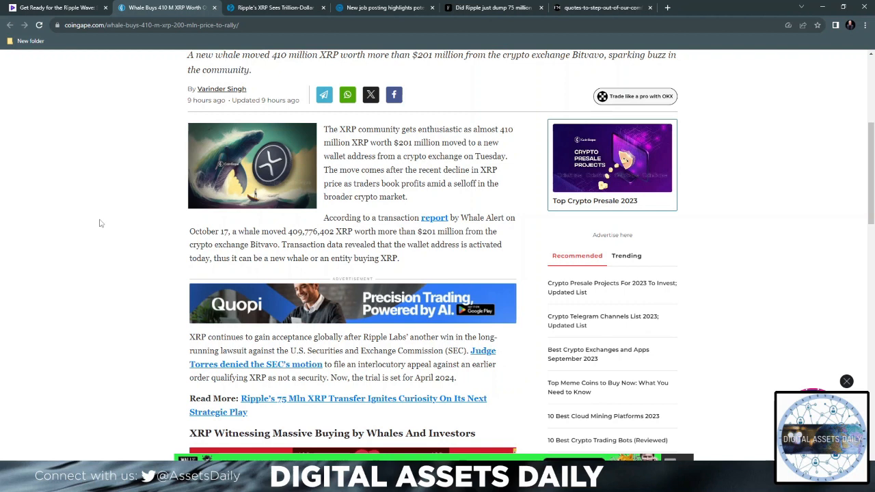
{"action": "mouse_move", "coordinate": [104, 243]}
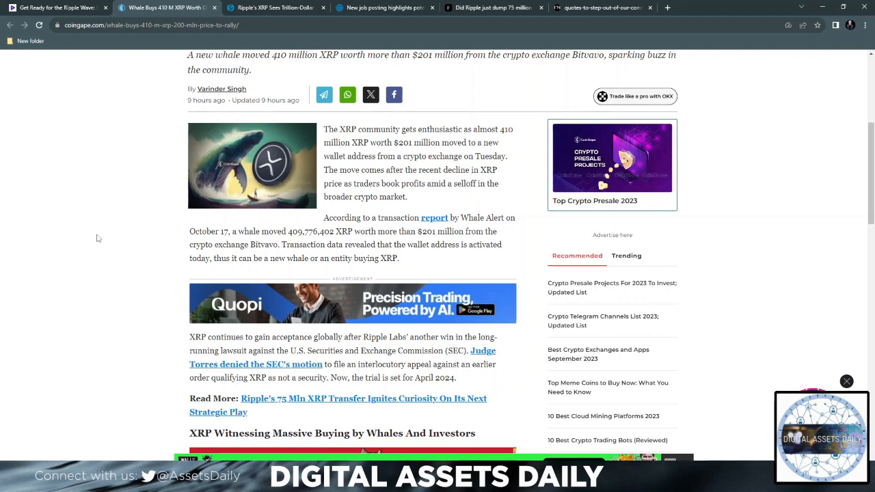
{"action": "mouse_move", "coordinate": [103, 235]}
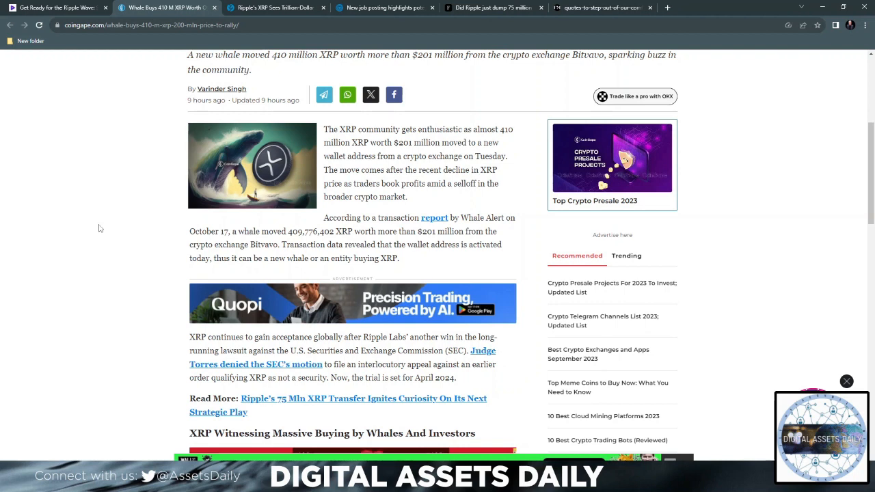
{"action": "left_click", "coordinate": [274, 8]}
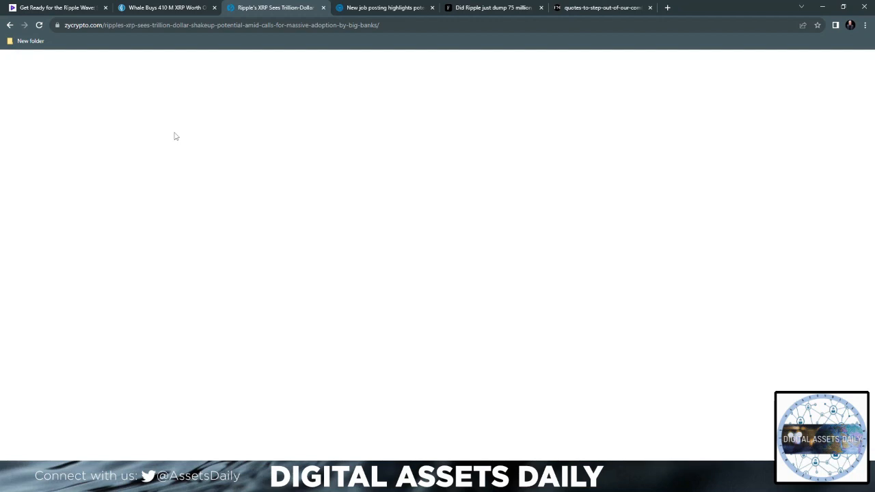
- Read ZyCrypto's piece on XRP revolutionizing bank transactions, then switch to the crypto.news Ripple IPO tab
{"action": "scroll", "scroll_direction": "down", "scroll_amount": 3}
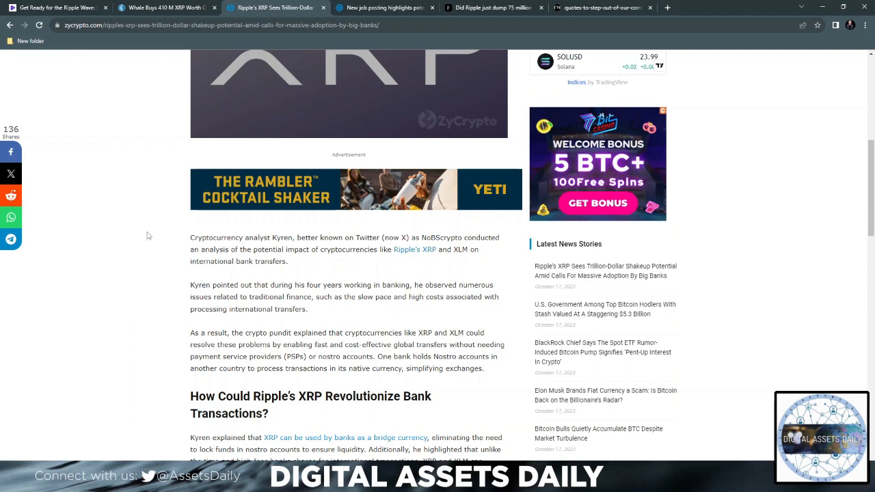
{"action": "mouse_move", "coordinate": [140, 229]}
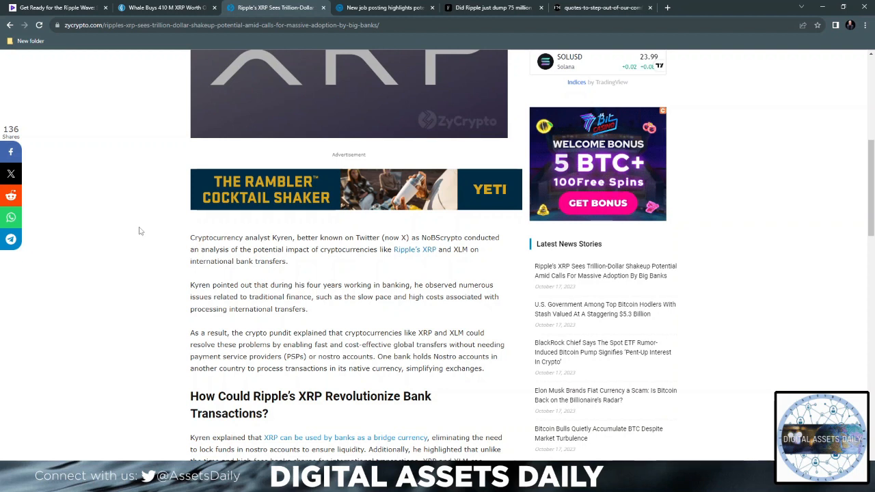
{"action": "scroll", "scroll_direction": "down", "scroll_amount": 3}
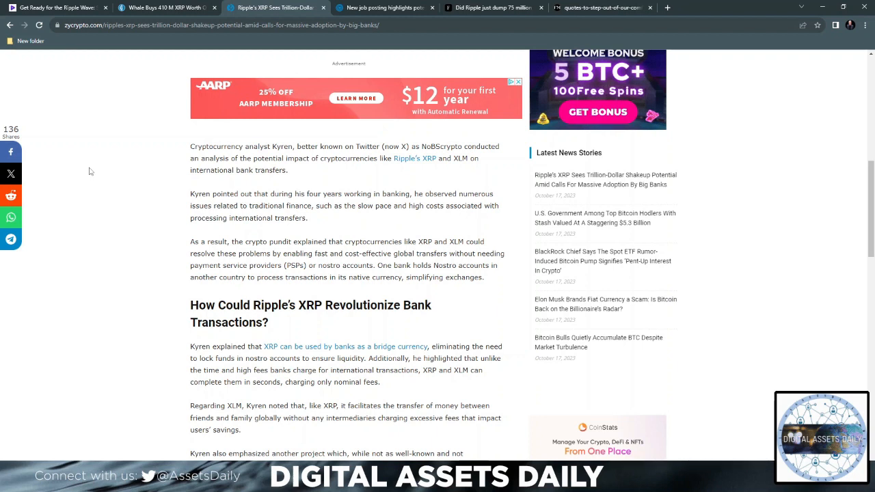
{"action": "left_click", "coordinate": [382, 9]}
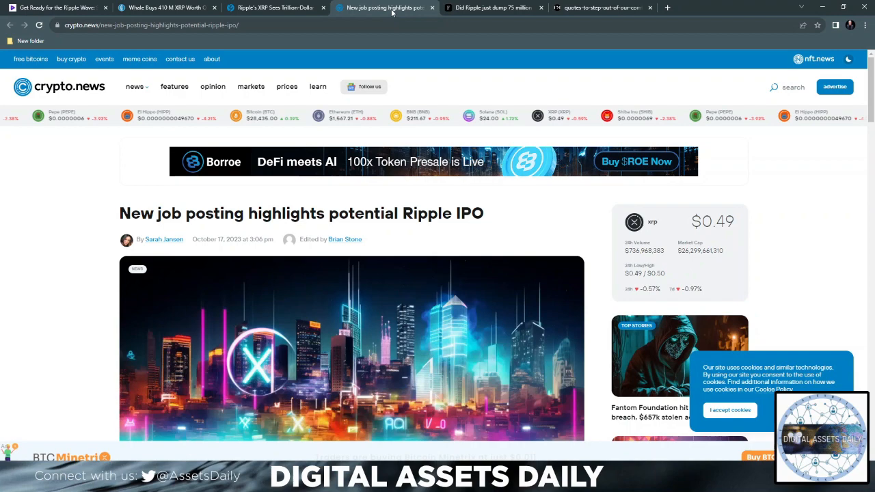
- Skim the top of the crypto.news article on a job posting hinting at a Ripple IPO
{"action": "scroll", "scroll_direction": "down", "scroll_amount": 3}
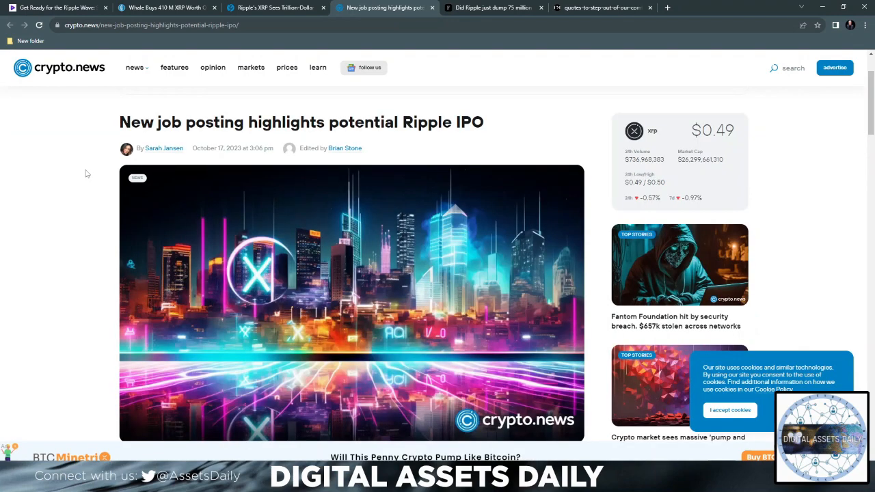
{"action": "scroll", "scroll_direction": "down", "scroll_amount": 3}
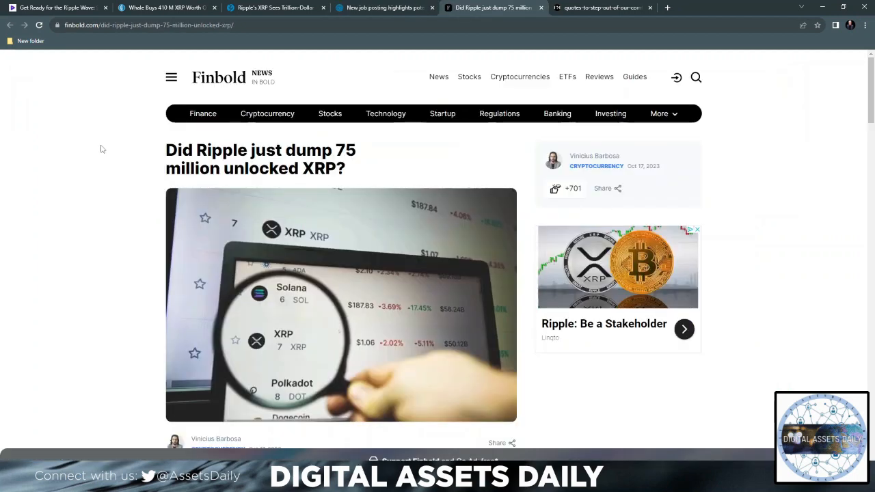
- Skim Finbold's 75 million XRP dump article, then switch to the comfort-zone quote image tab
{"action": "scroll", "scroll_direction": "down", "scroll_amount": 3}
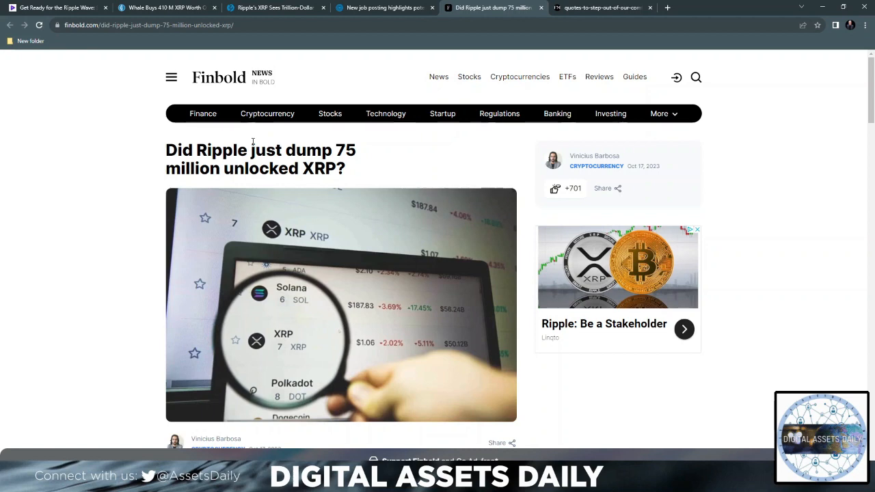
{"action": "left_click", "coordinate": [600, 9]}
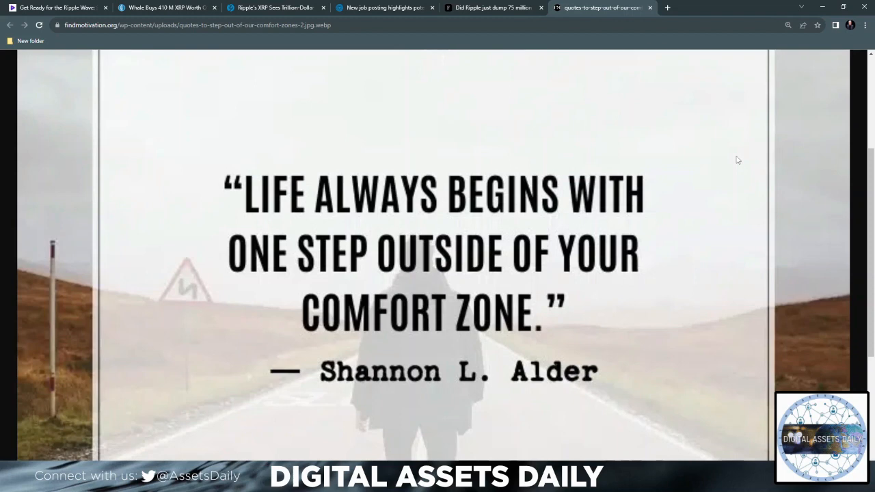
{"action": "mouse_move", "coordinate": [744, 162]}
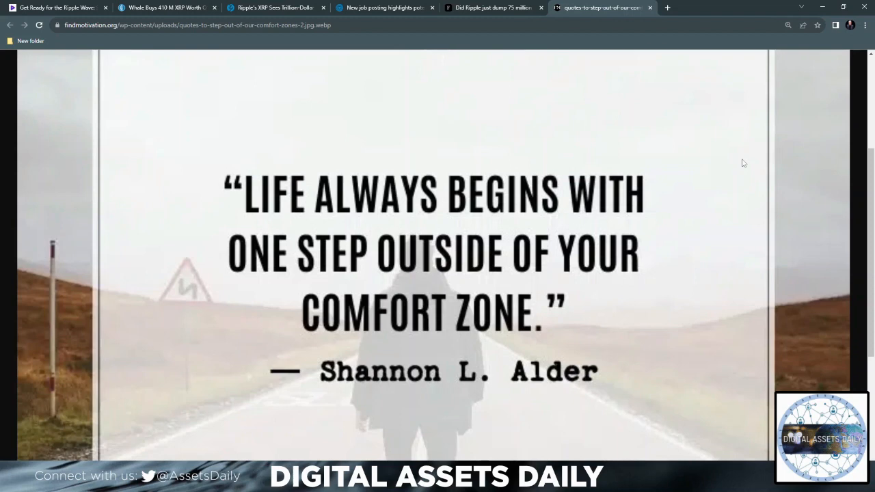
{"action": "mouse_move", "coordinate": [771, 249]}
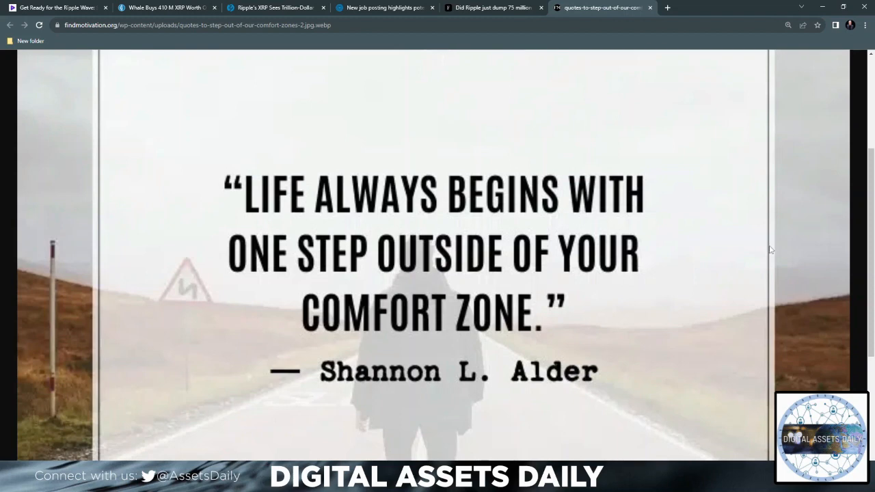